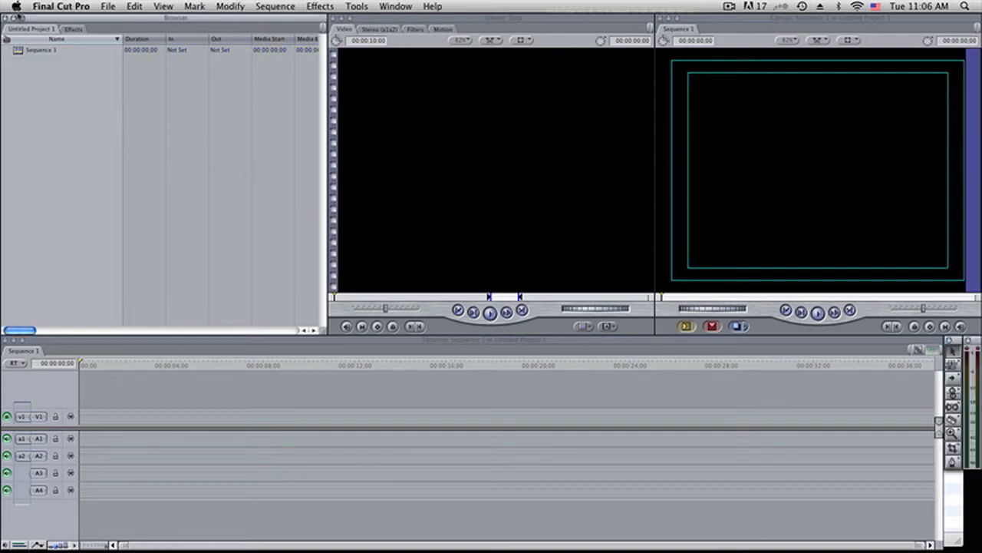
Step: Open System Settings' scratch disks and browse the enlarged FINAL_CUT_PRO_STUFF folder chooser
click(61, 6)
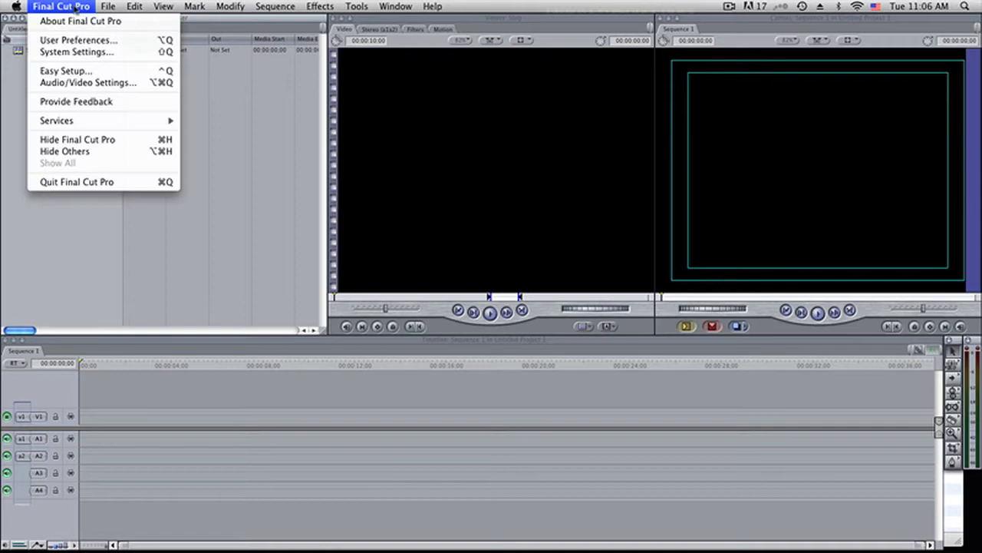
click(76, 51)
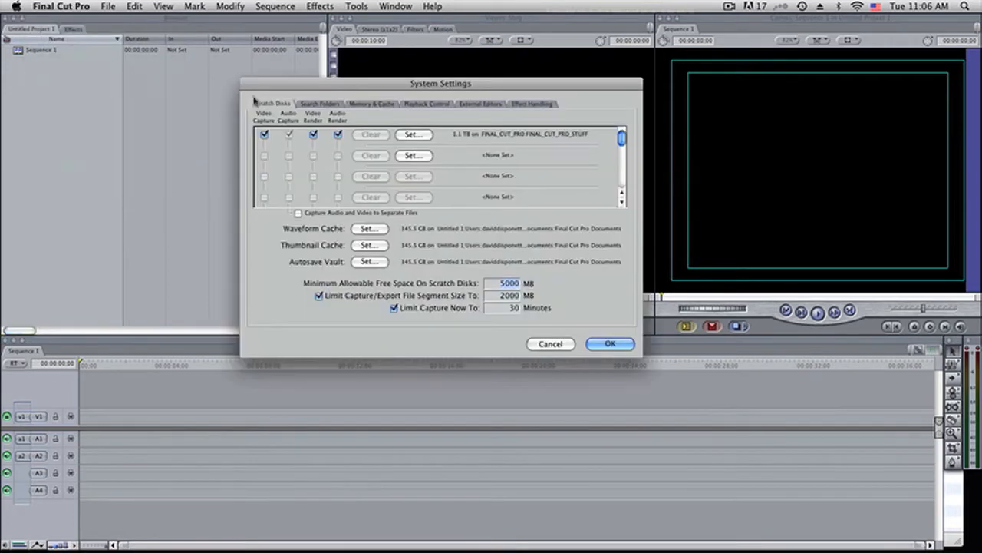
mouse_move(302, 147)
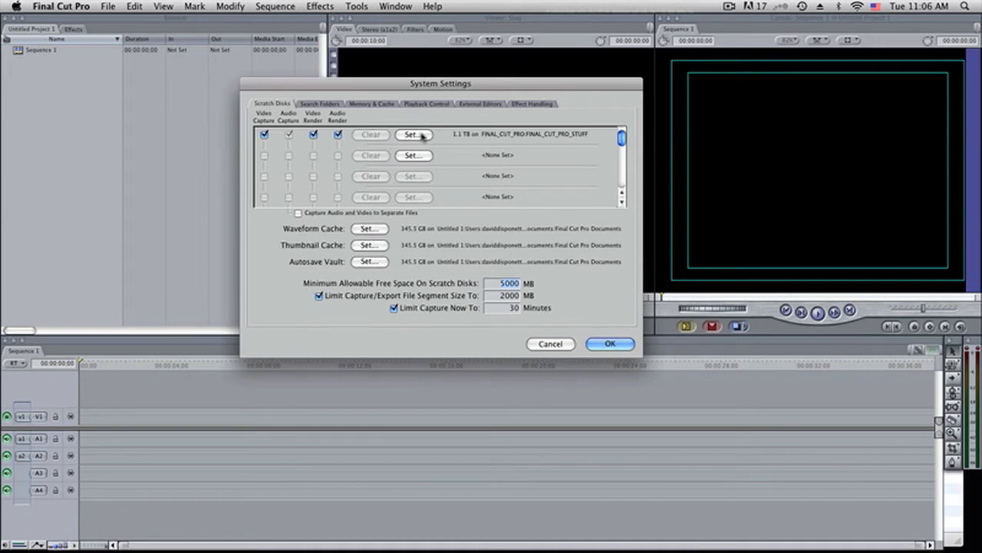
click(415, 134)
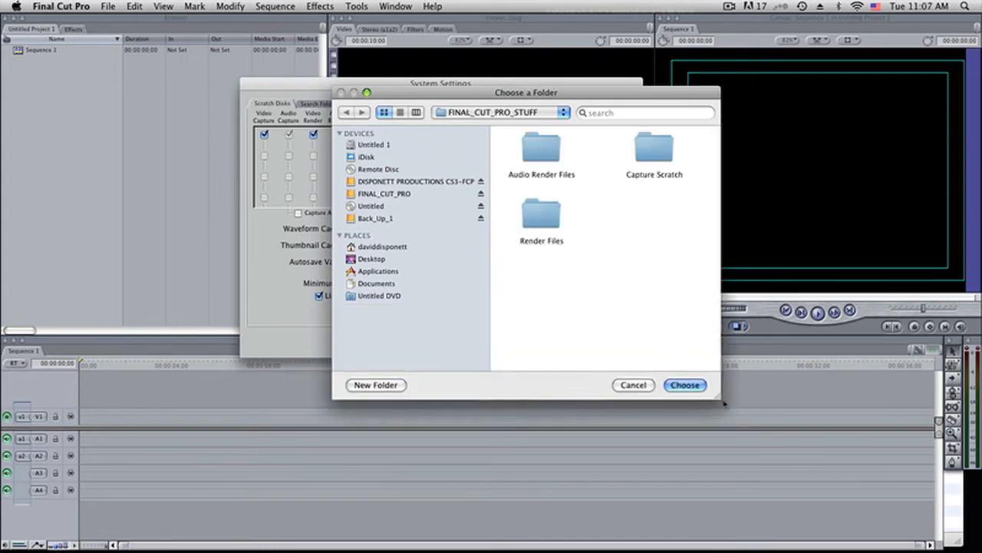
drag(719, 402, 776, 426)
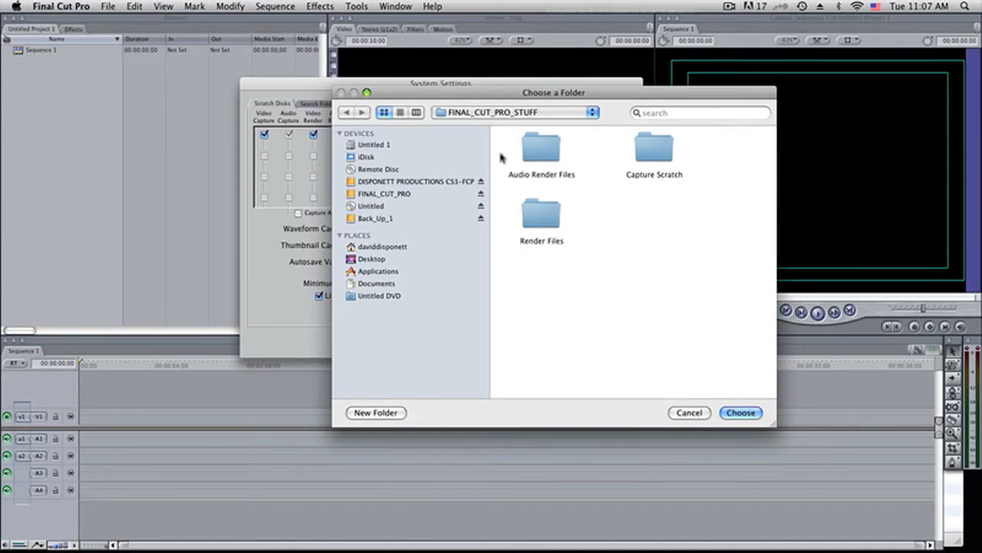
mouse_move(509, 180)
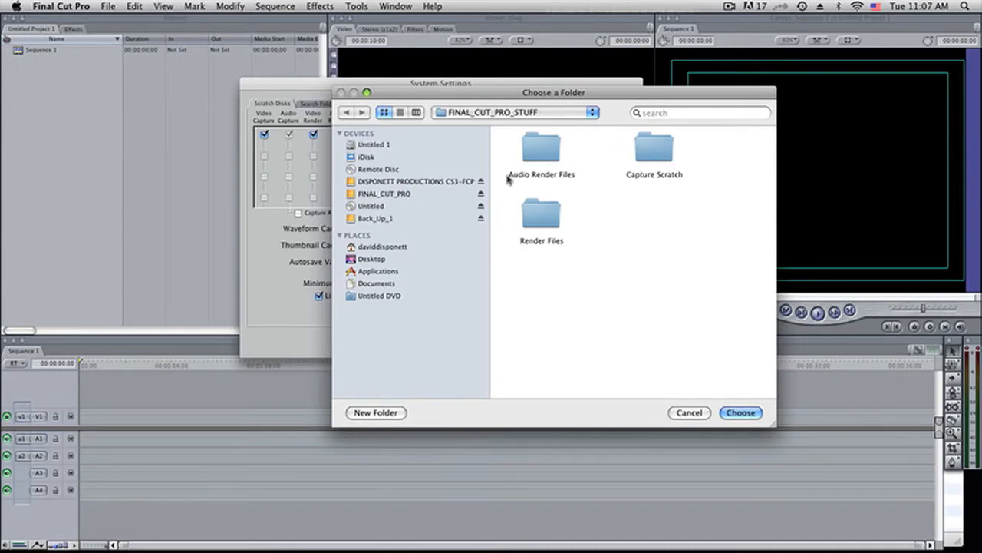
mouse_move(525, 265)
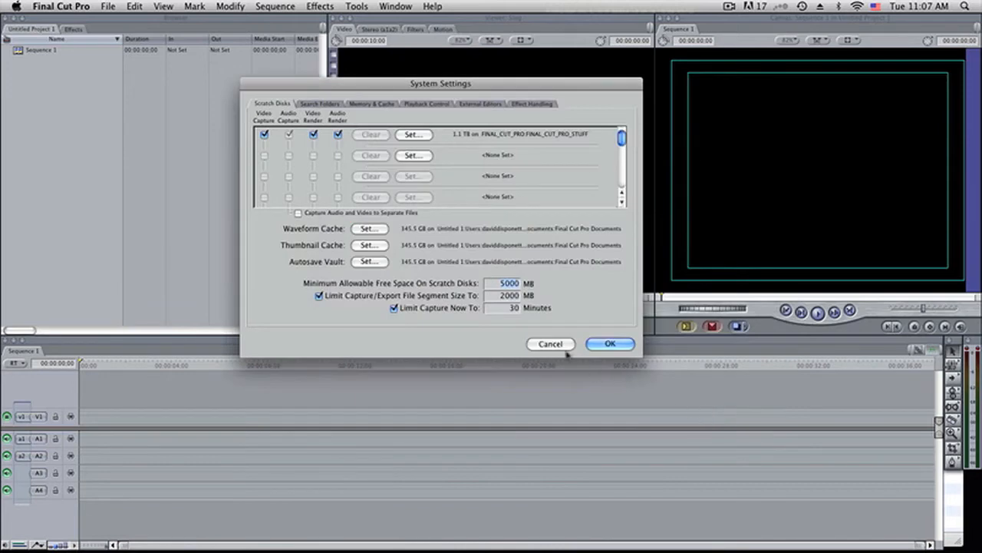
Step: Cancel System Settings, keeping scratch disks on FINAL_CUT_PRO_STUFF unchanged
click(610, 343)
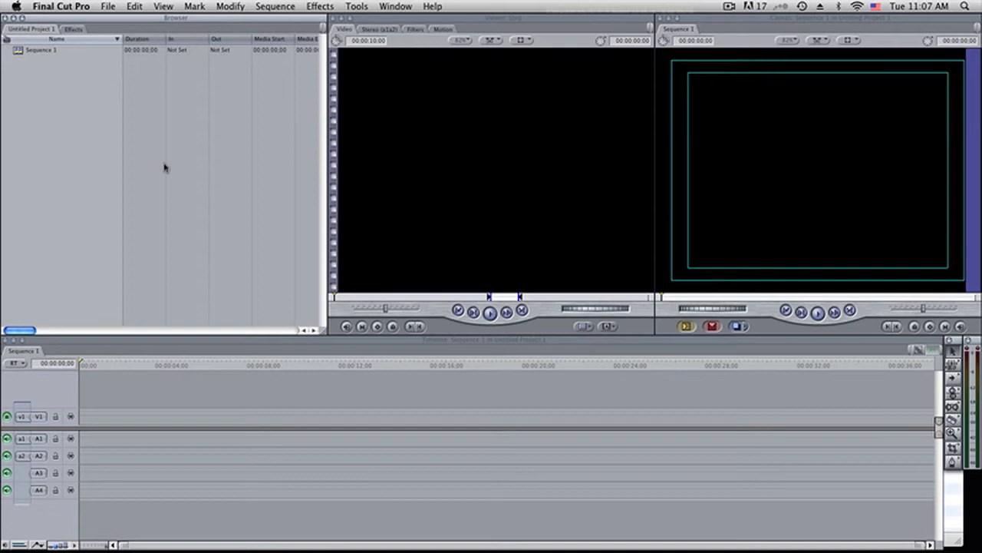
mouse_move(252, 186)
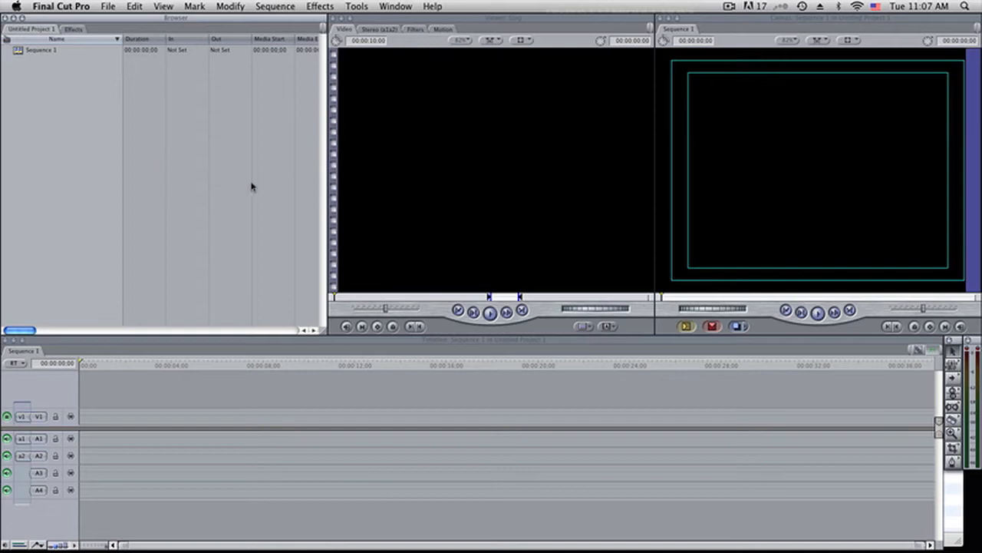
mouse_move(258, 190)
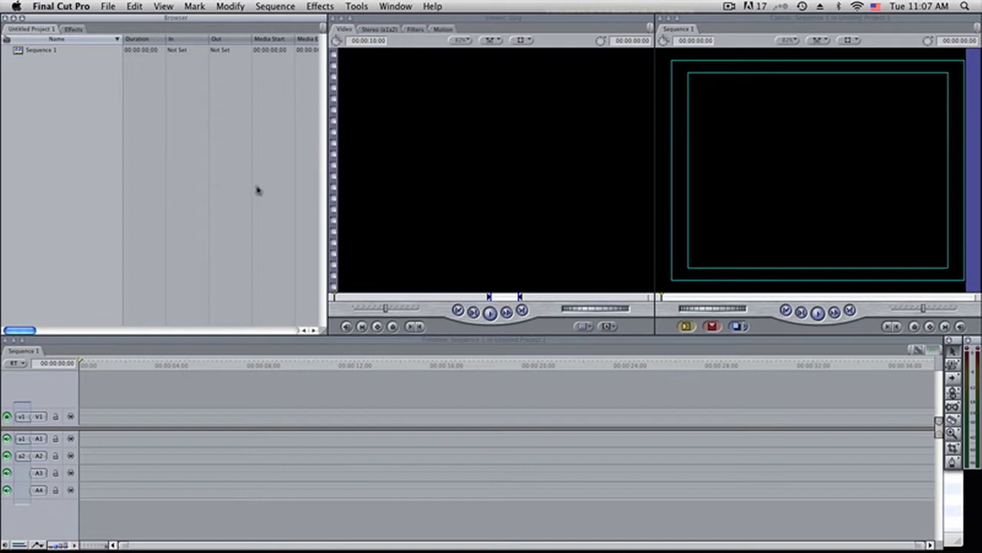
mouse_move(261, 189)
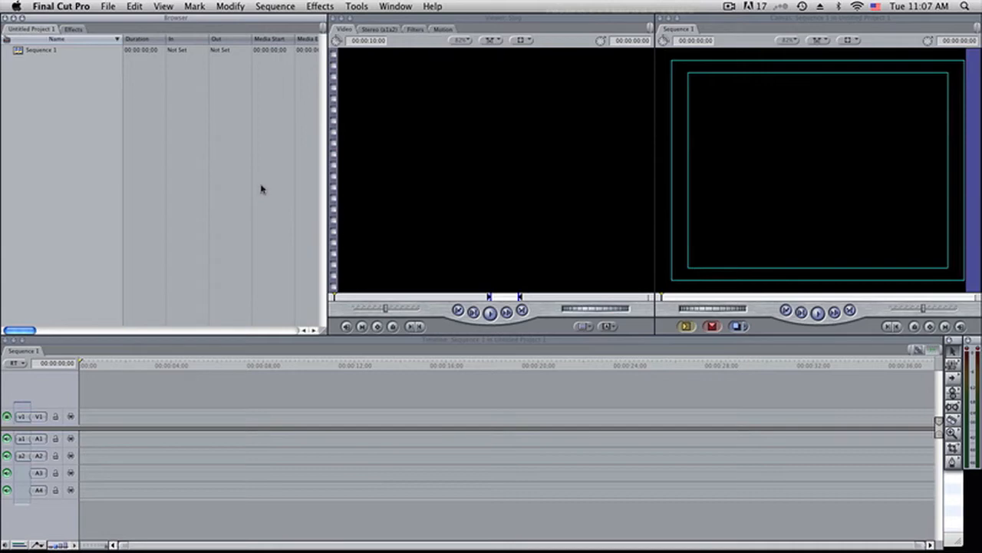
mouse_move(264, 190)
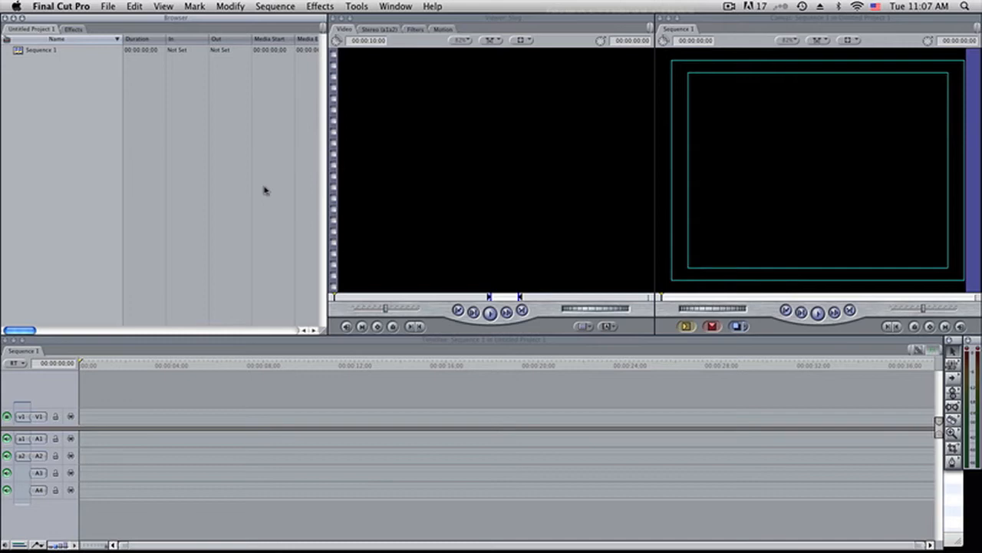
mouse_move(247, 174)
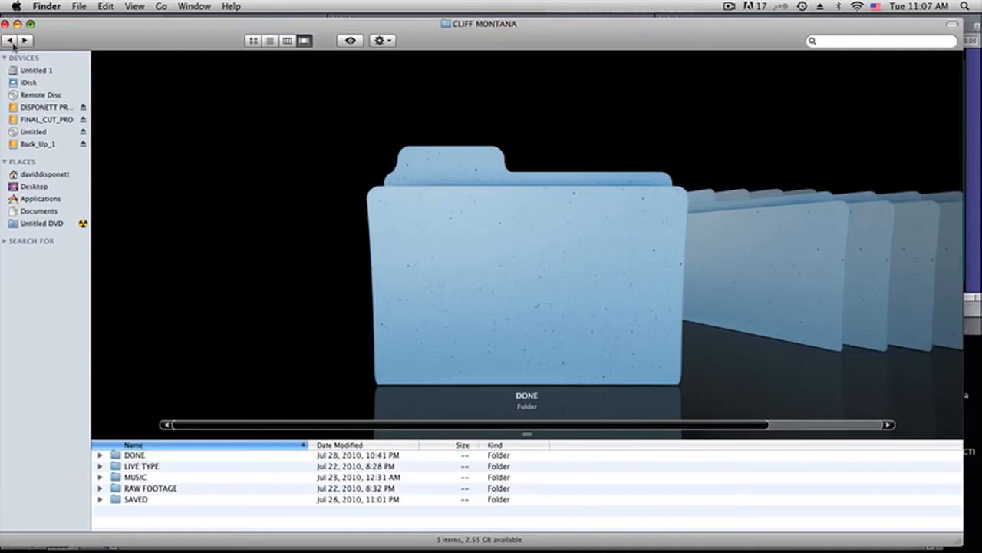
click(36, 144)
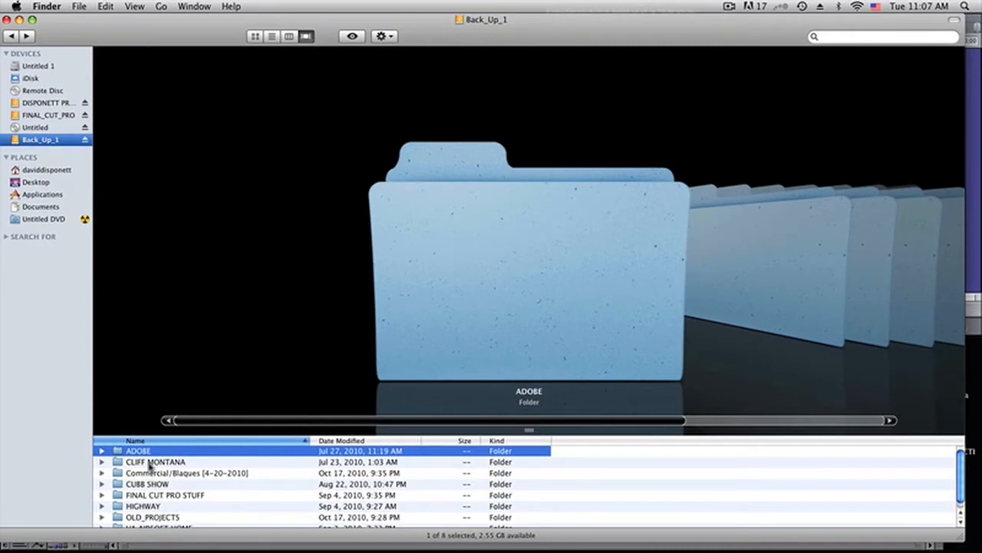
click(155, 461)
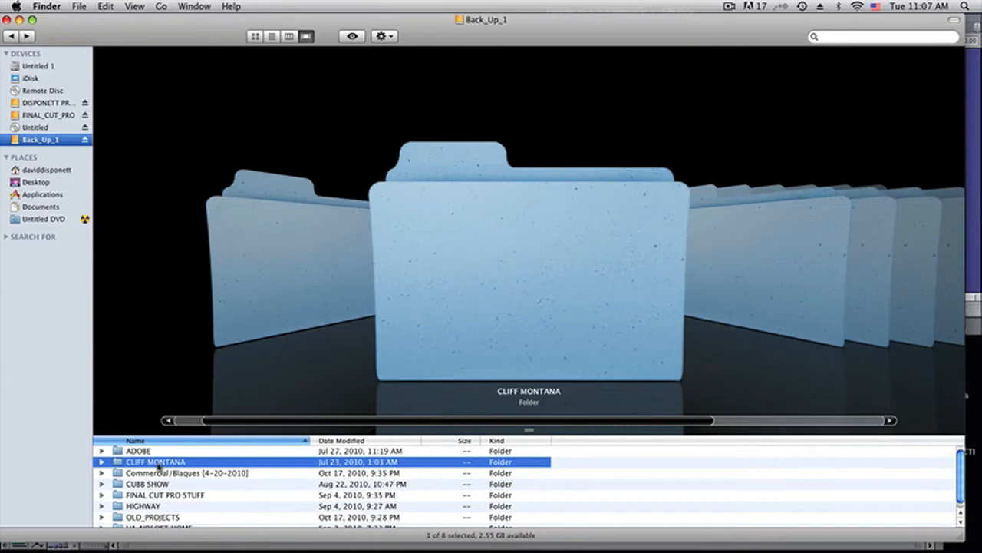
double_click(156, 461)
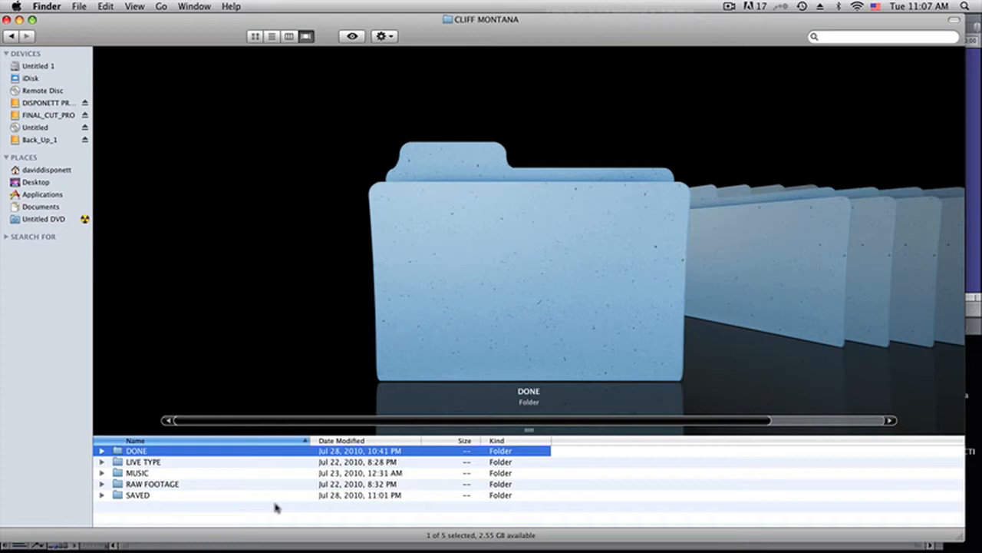
mouse_move(268, 469)
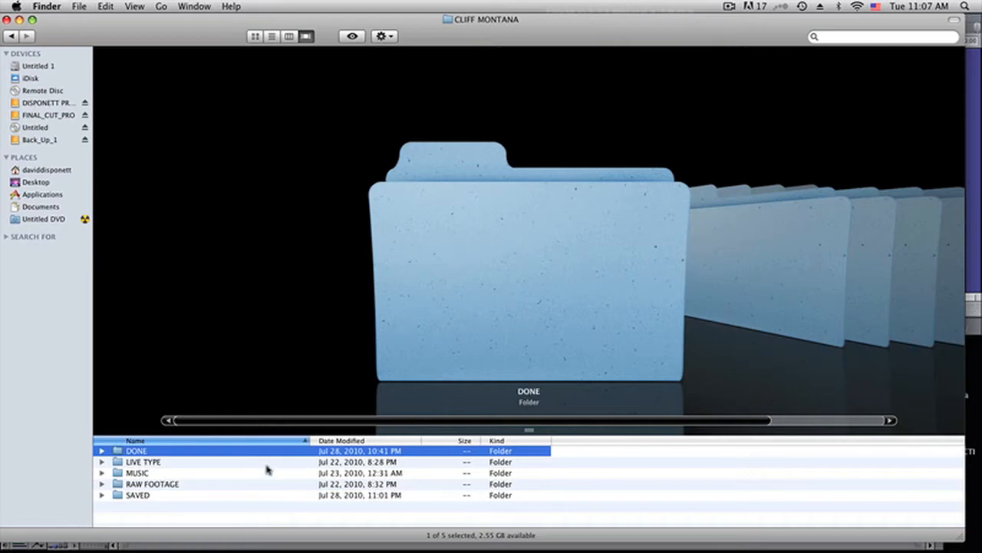
mouse_move(134, 501)
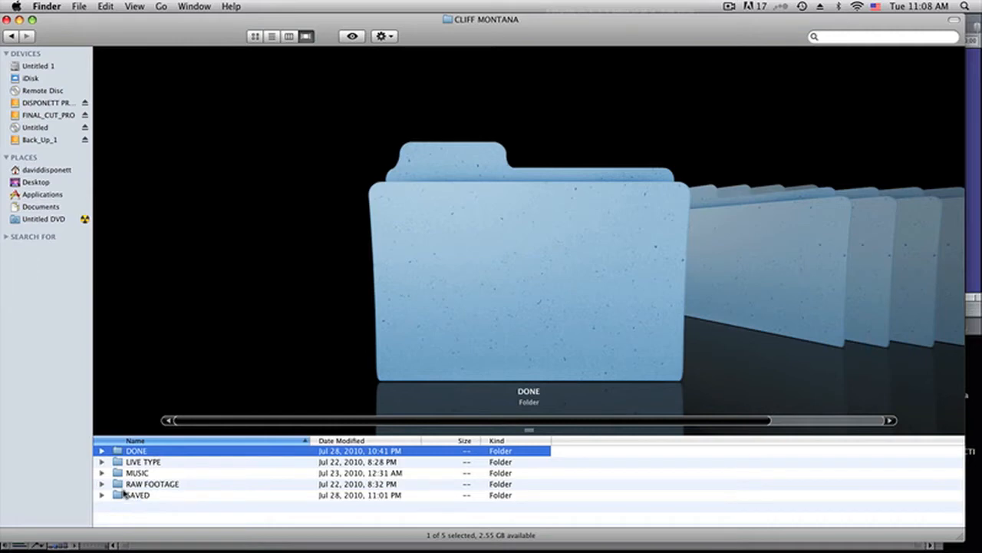
Step: Select the MUSIC, RAW FOOTAGE and SAVED folders and expand RAW FOOTAGE
click(138, 473)
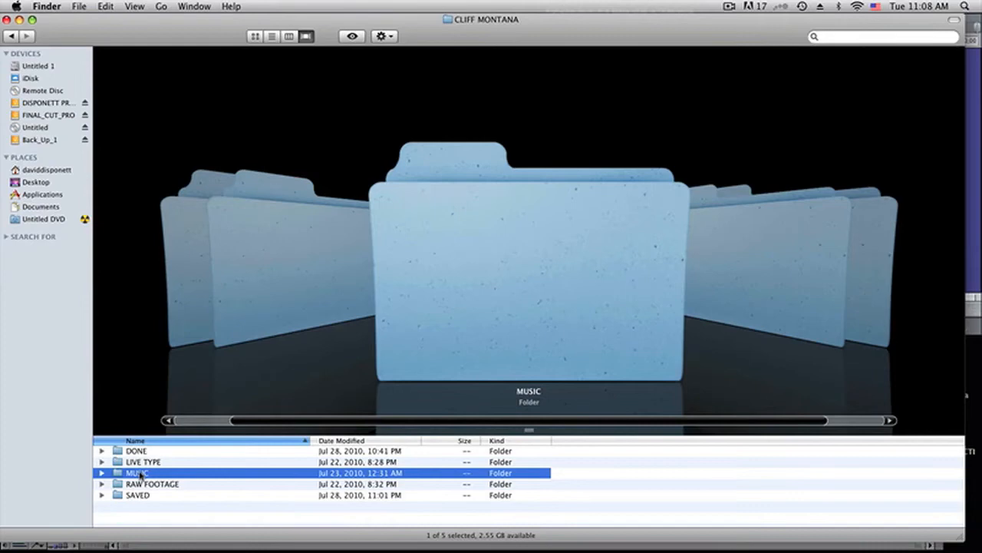
click(152, 484)
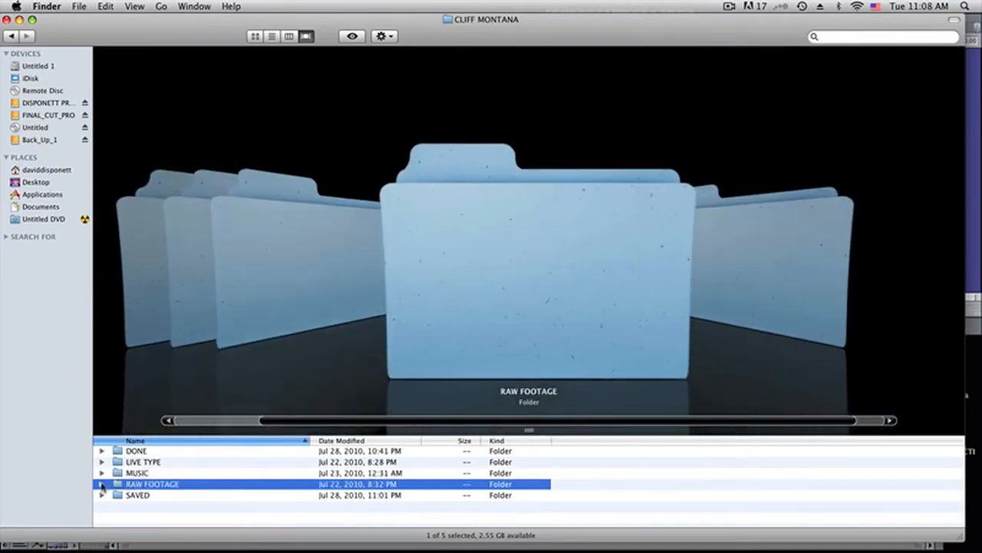
click(102, 484)
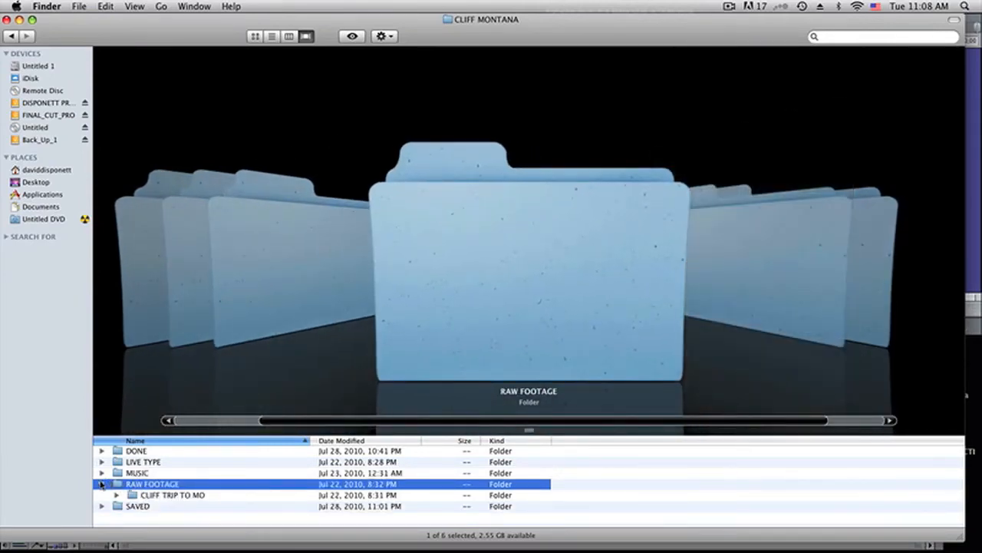
click(138, 495)
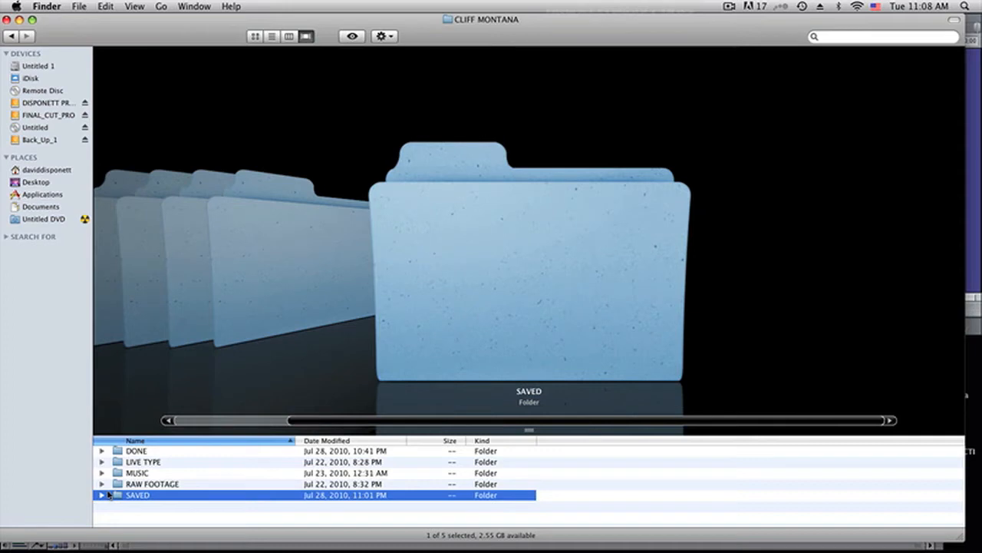
click(102, 495)
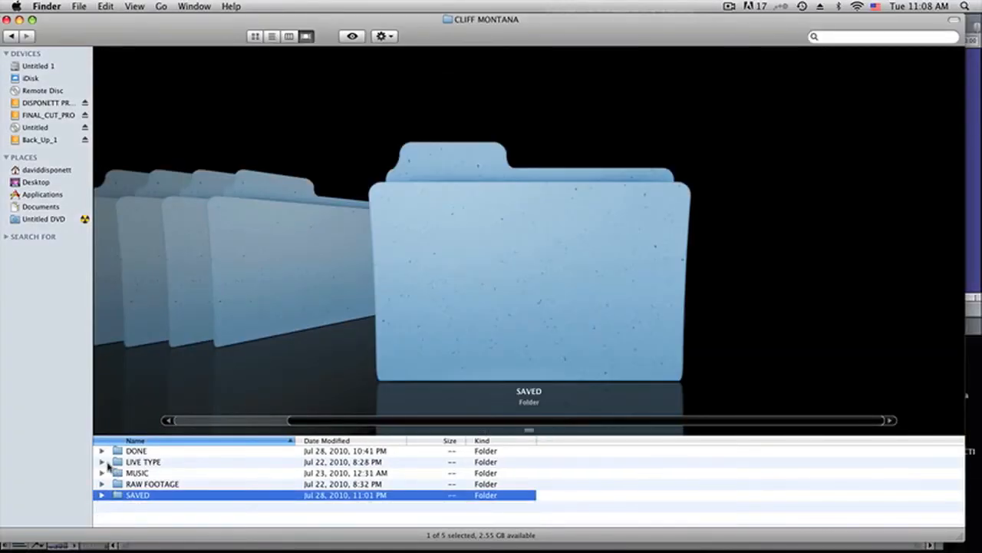
Step: Expand the DONE folder to show its finished vlog movies
click(101, 461)
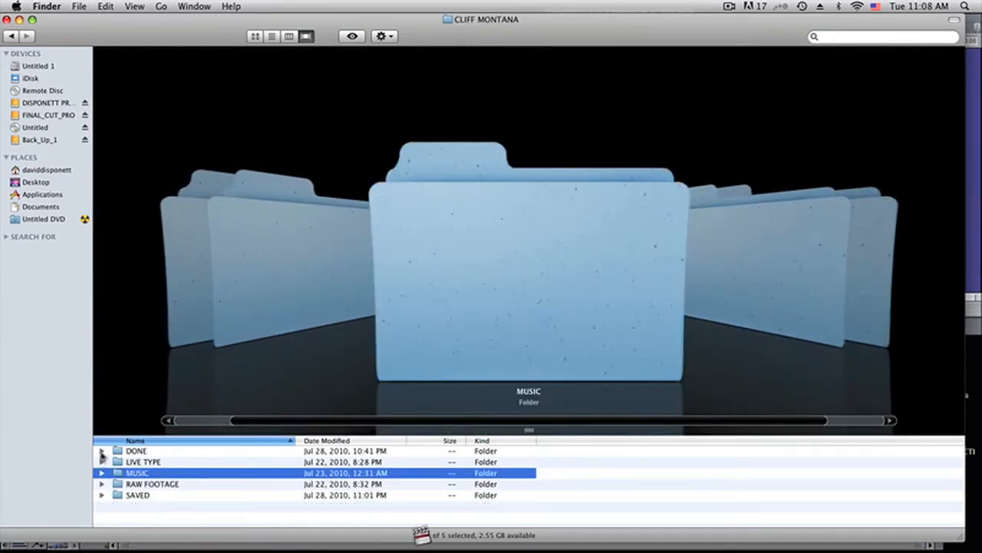
click(101, 451)
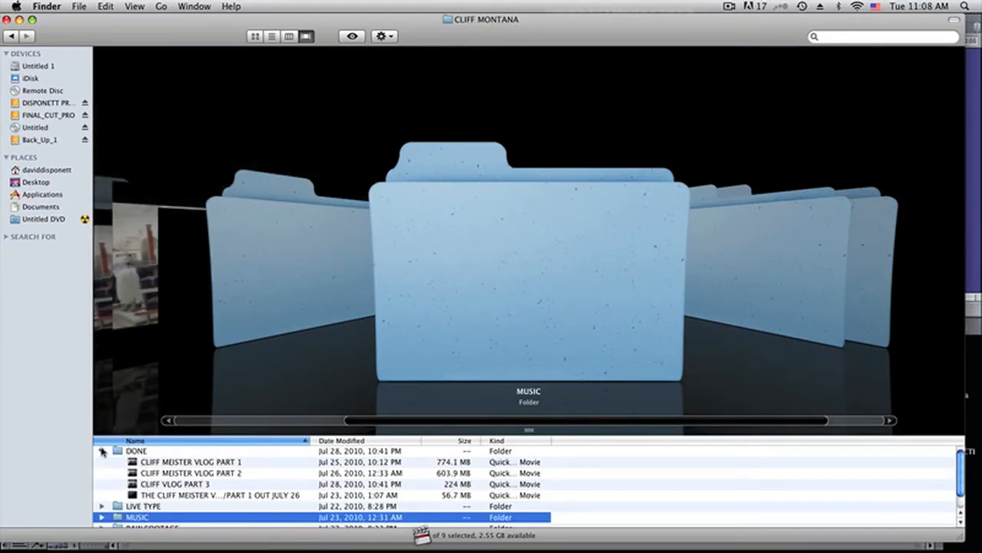
click(102, 450)
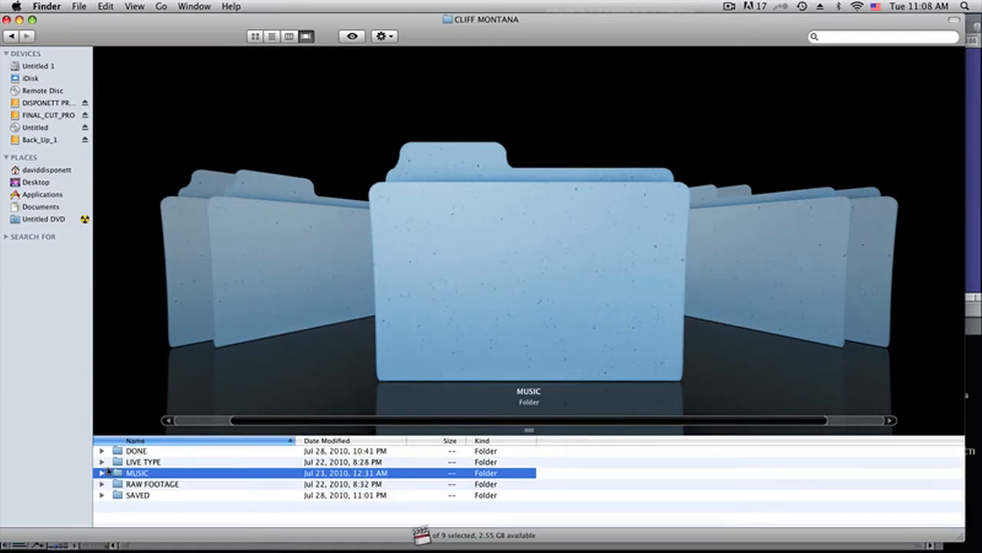
mouse_move(172, 461)
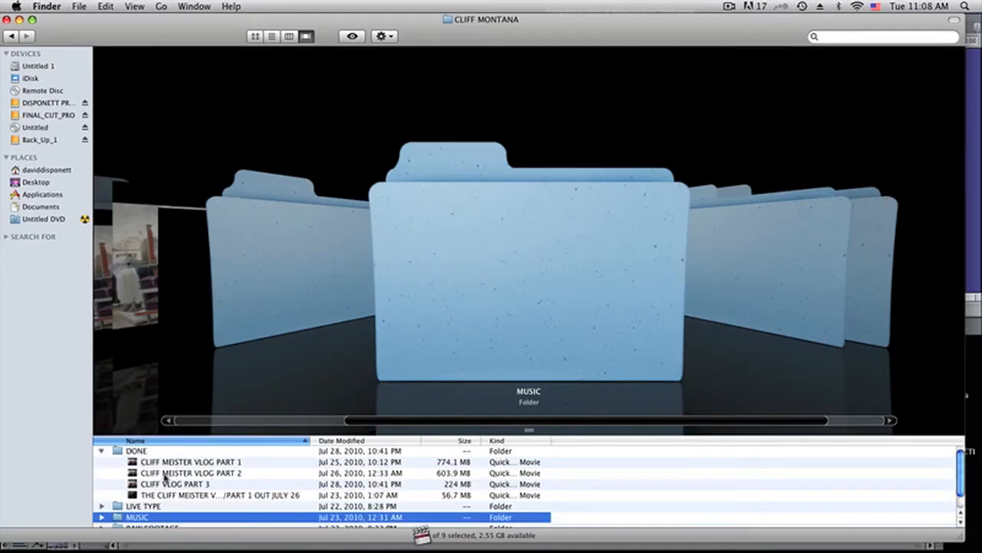
click(101, 450)
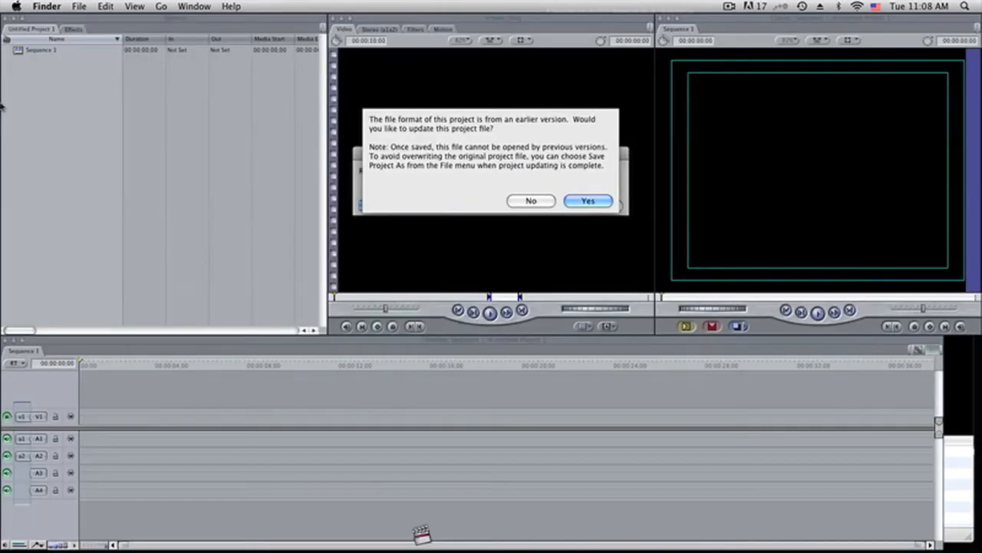
Step: Update CLIFF PART 1 to the current format and continue despite the offline media file
click(587, 200)
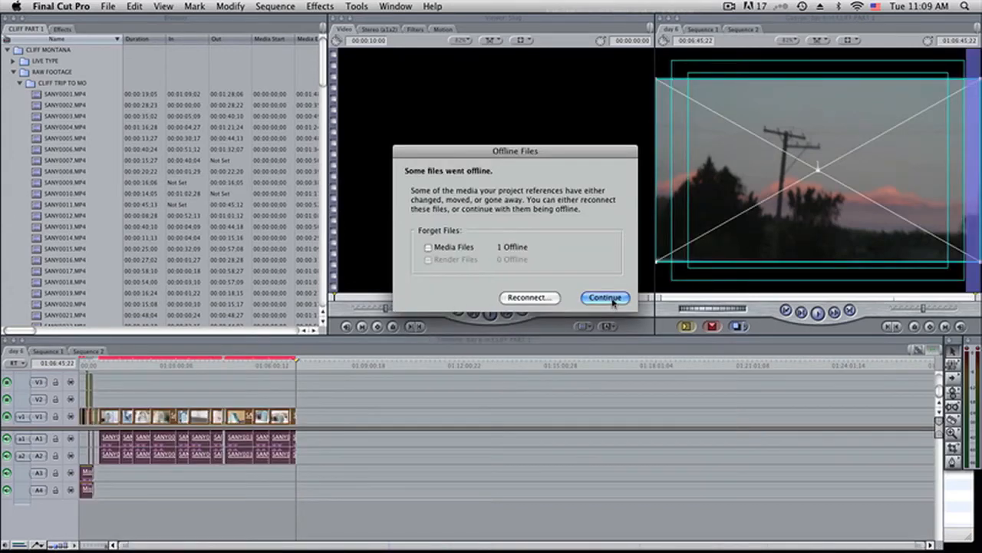
click(605, 297)
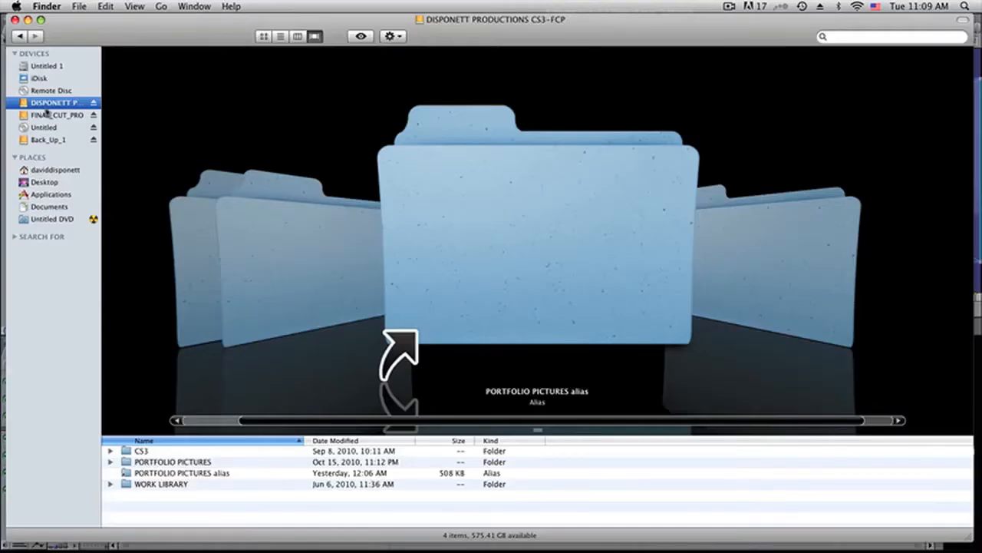
click(57, 114)
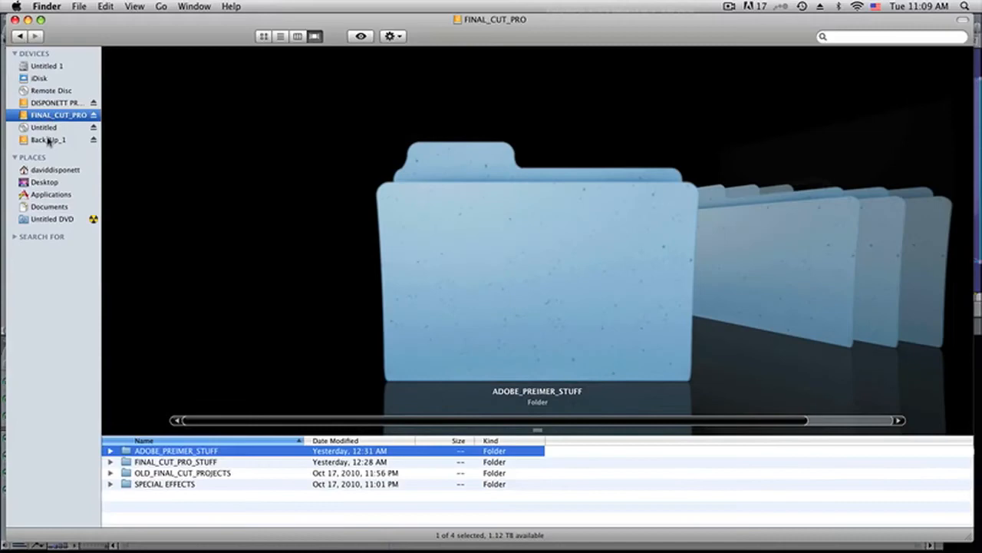
click(49, 140)
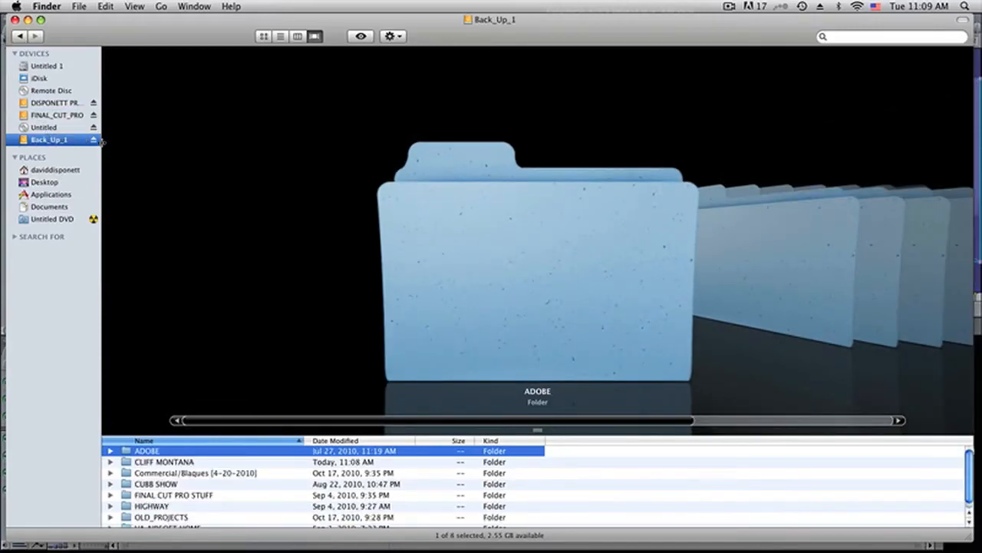
click(164, 461)
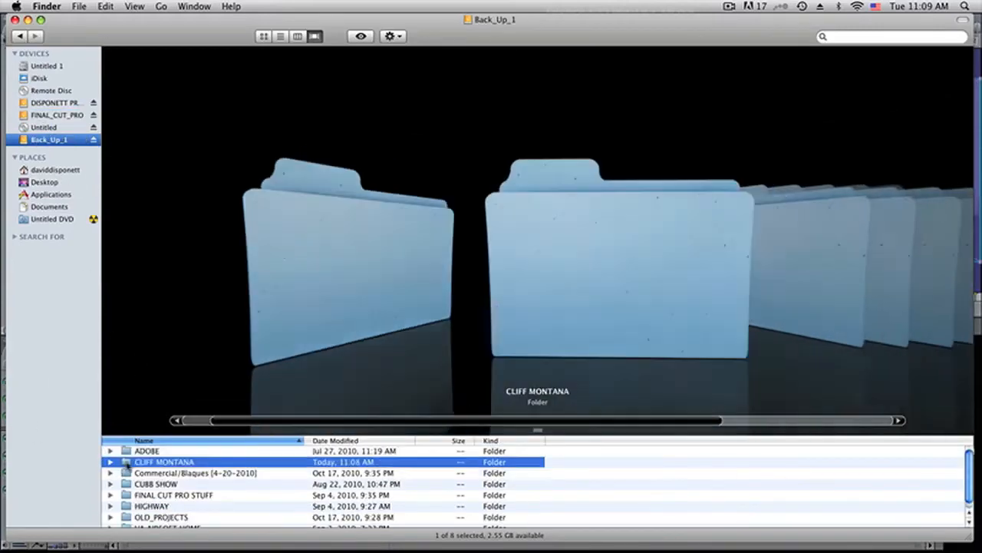
double_click(165, 461)
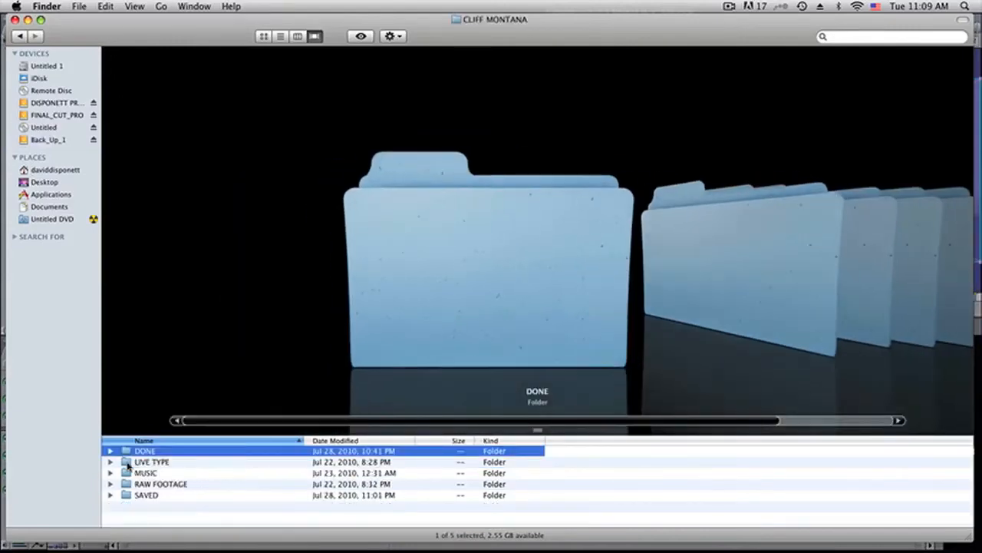
click(49, 139)
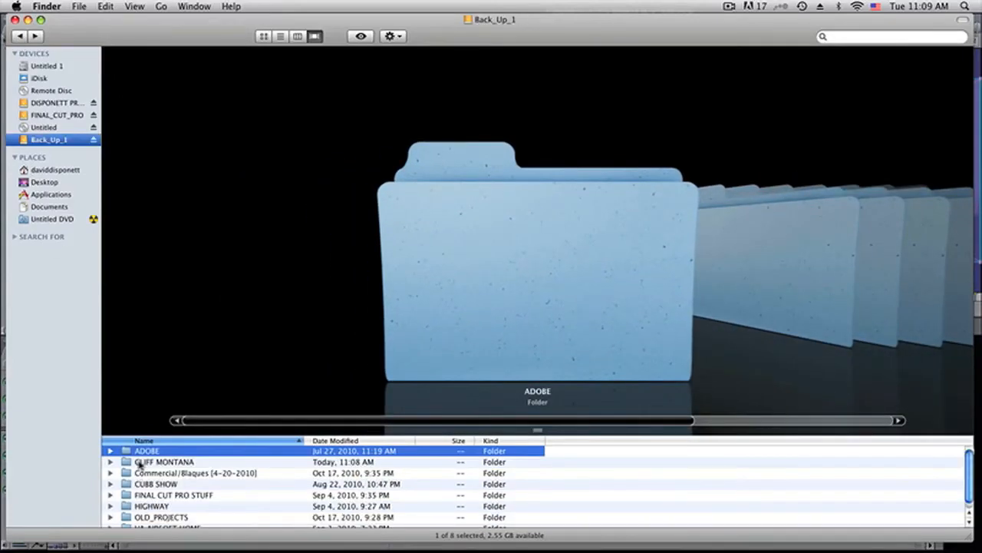
double_click(163, 461)
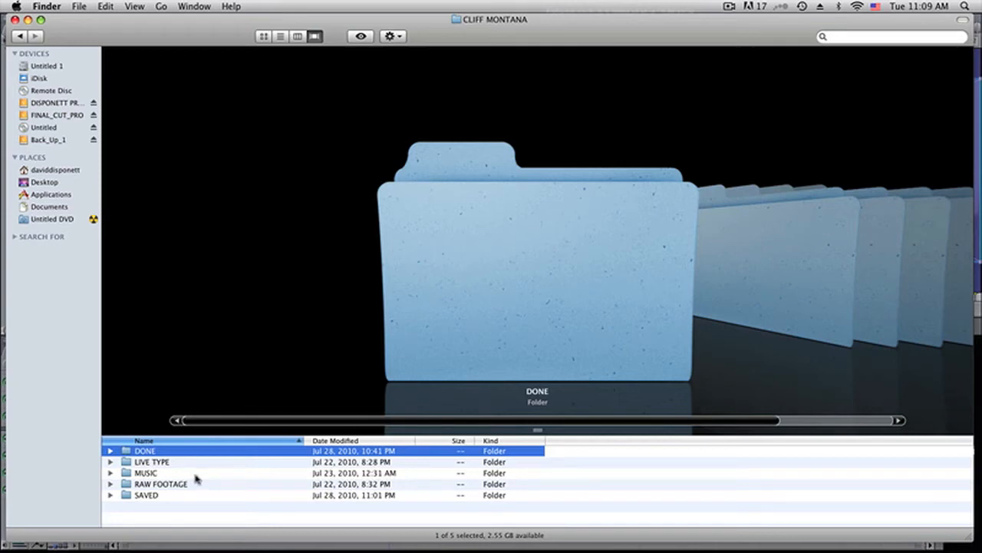
mouse_move(145, 501)
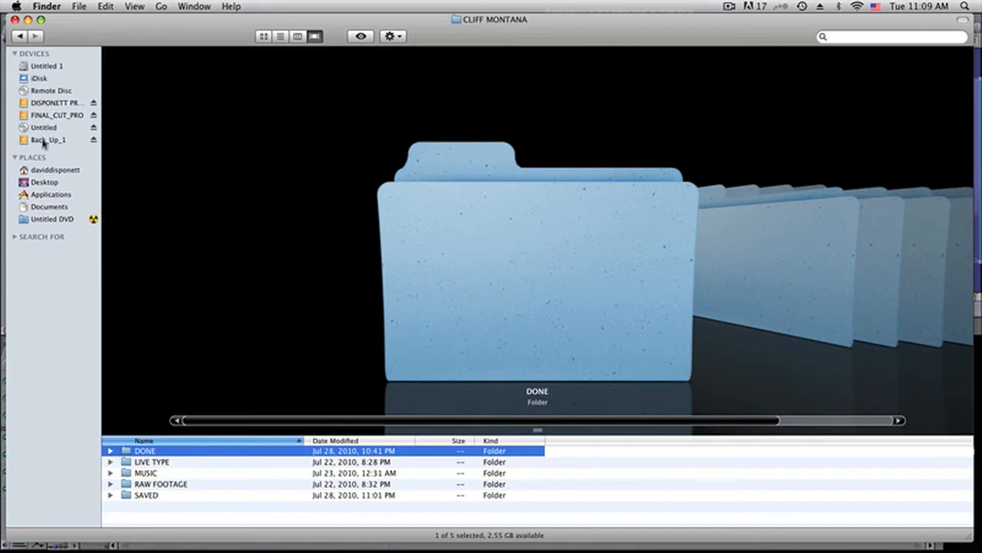
Step: View the CLIFF PART 1 project file inside SAVED, then return to CLIFF MONTANA
click(49, 140)
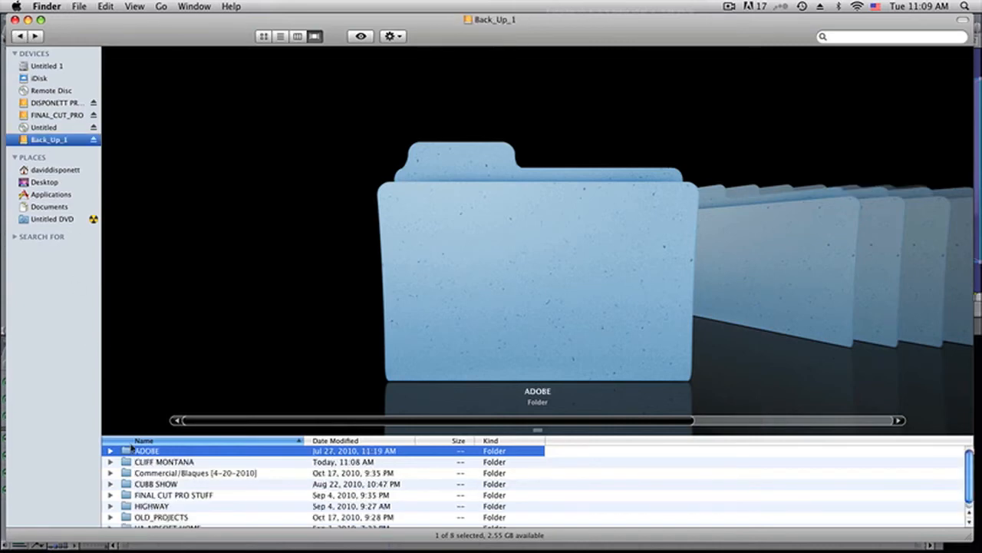
double_click(165, 461)
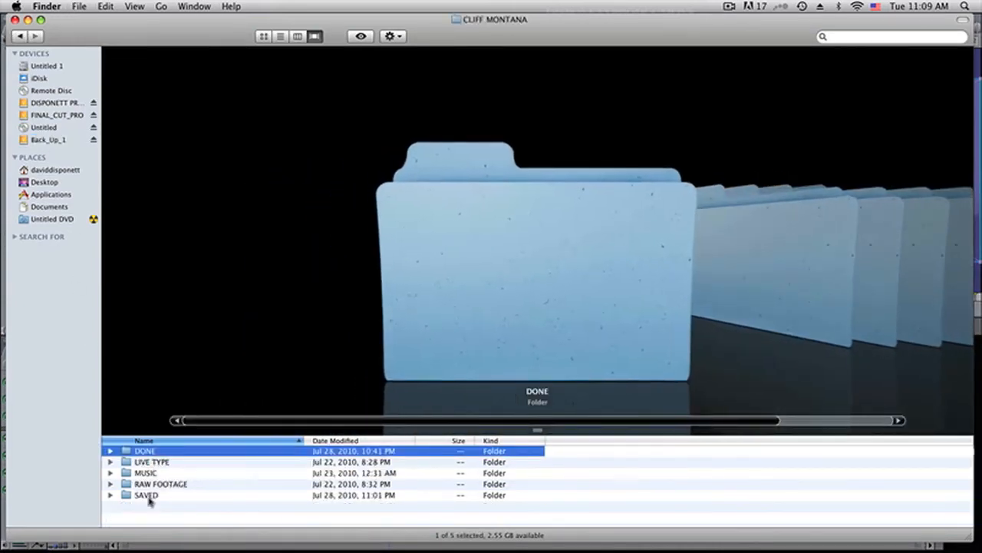
double_click(146, 495)
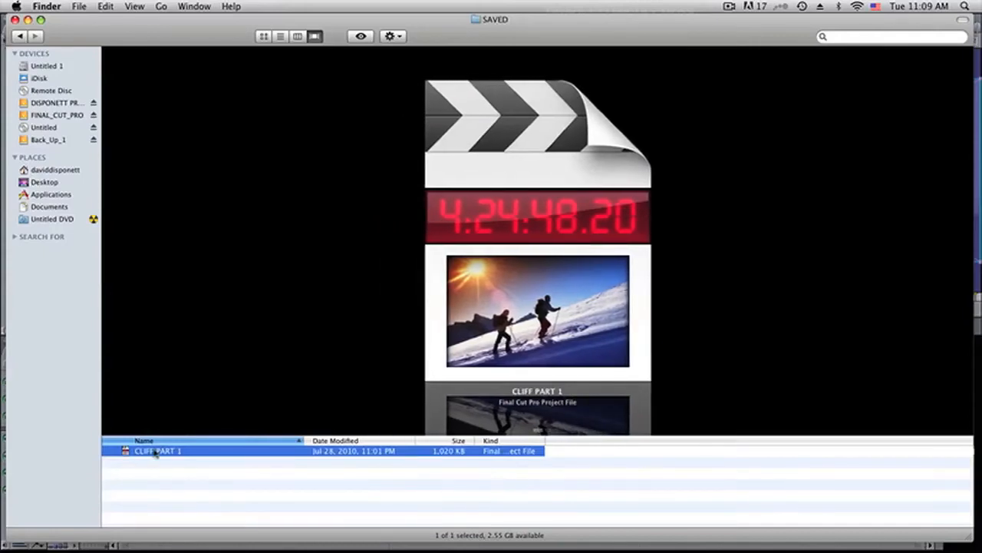
mouse_move(304, 458)
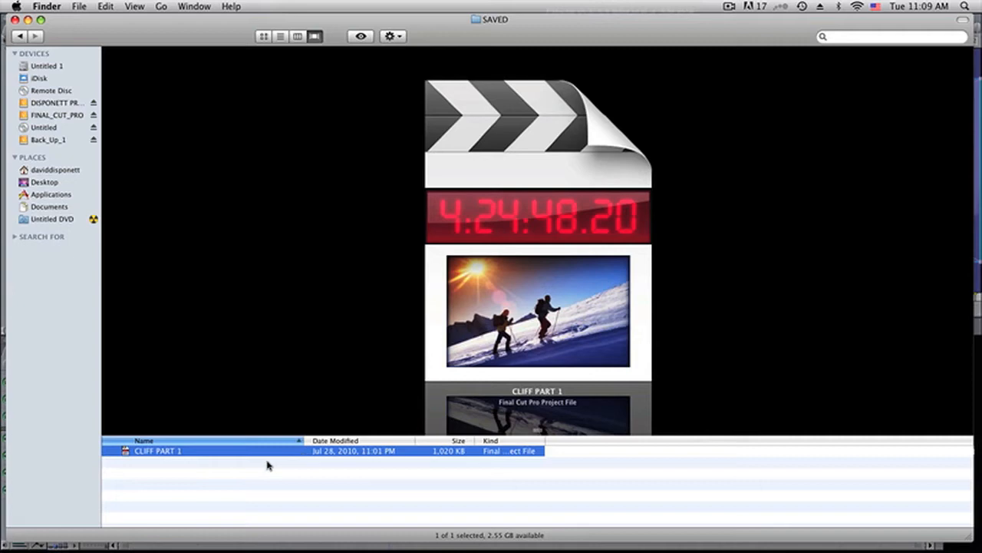
click(19, 36)
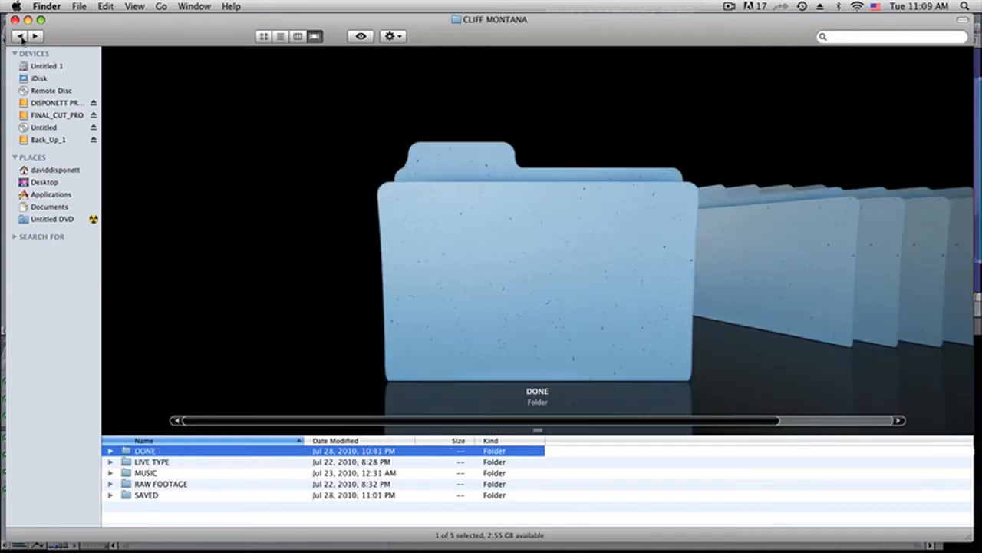
mouse_move(173, 497)
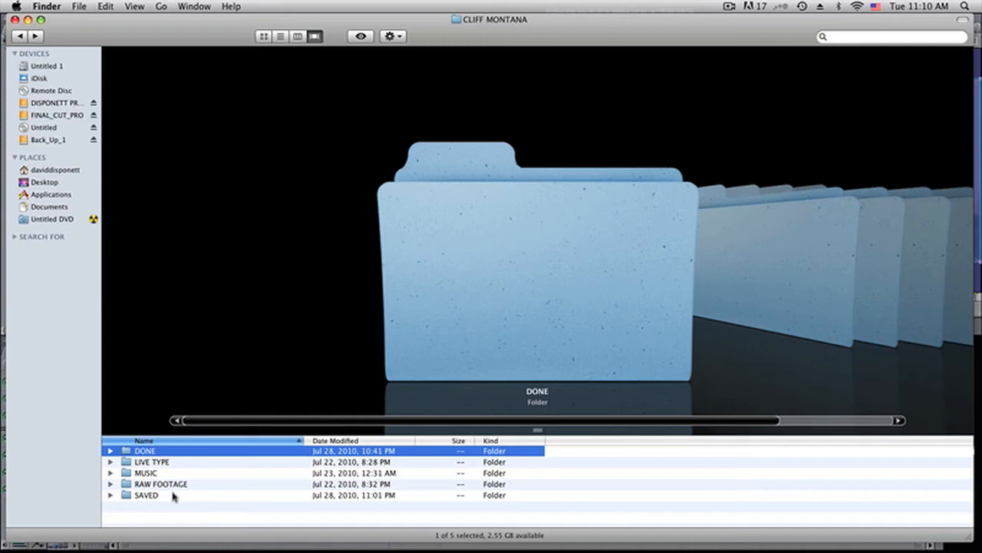
mouse_move(151, 487)
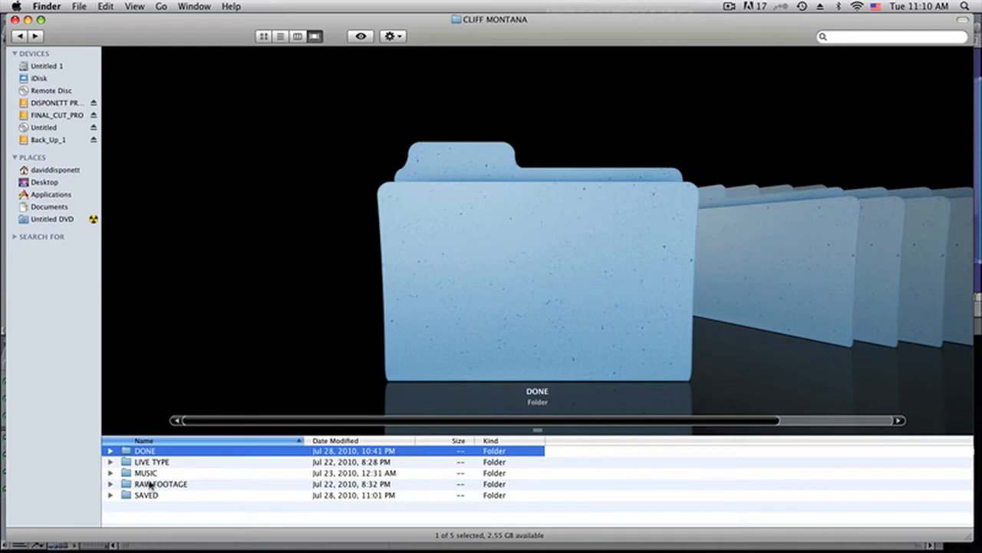
mouse_move(167, 485)
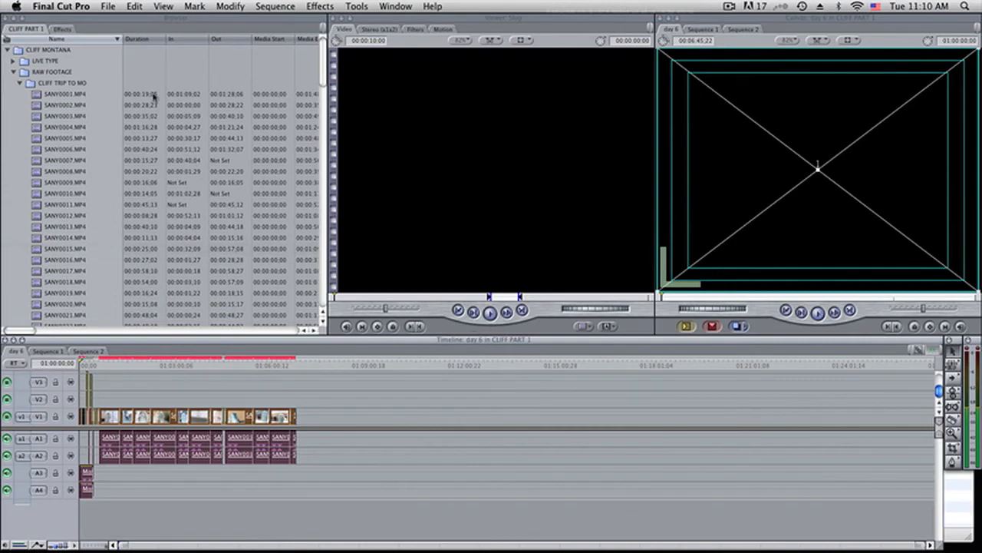
Step: Collapse the CLIFF TRIP TO MO clip folder in the Browser and switch to Finder
click(19, 83)
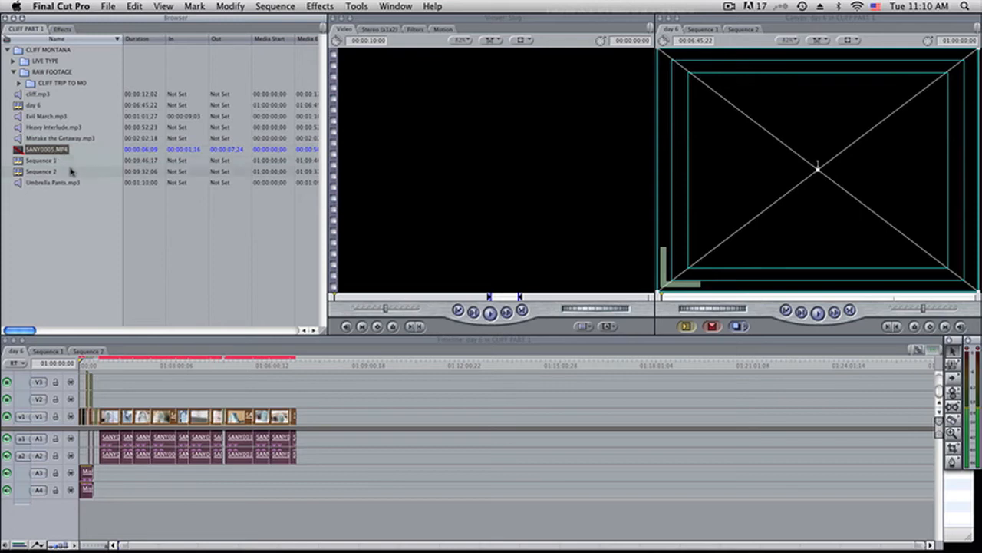
click(62, 7)
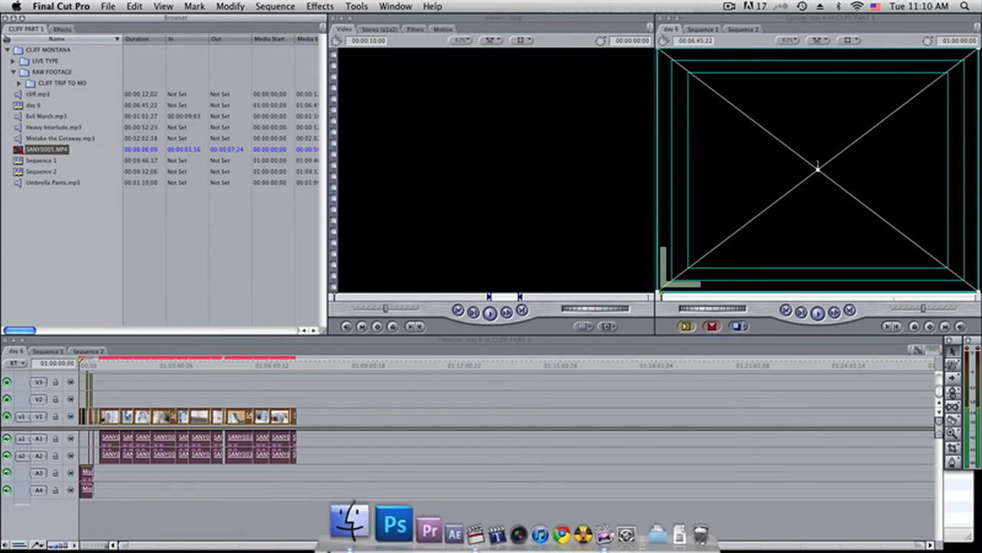
mouse_move(480, 522)
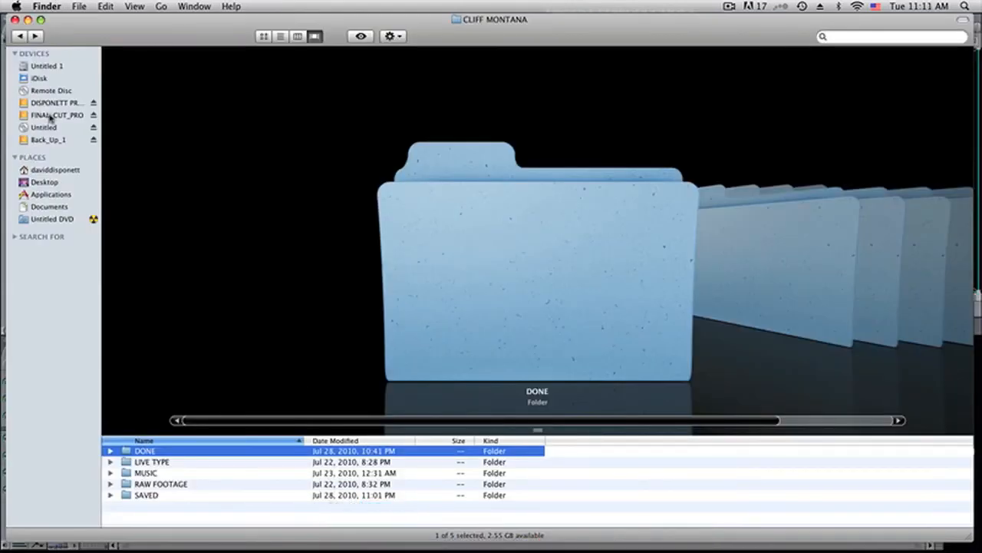
Step: Open Capture Scratch in FINAL_CUT_PRO_STUFF on the FINAL_CUT_PRO drive and confirm it's empty
click(57, 114)
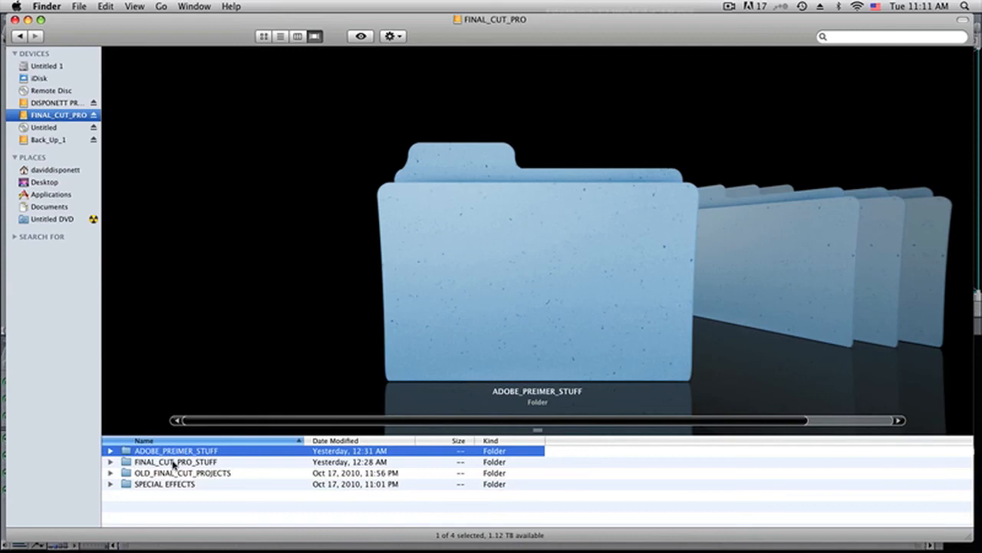
click(175, 462)
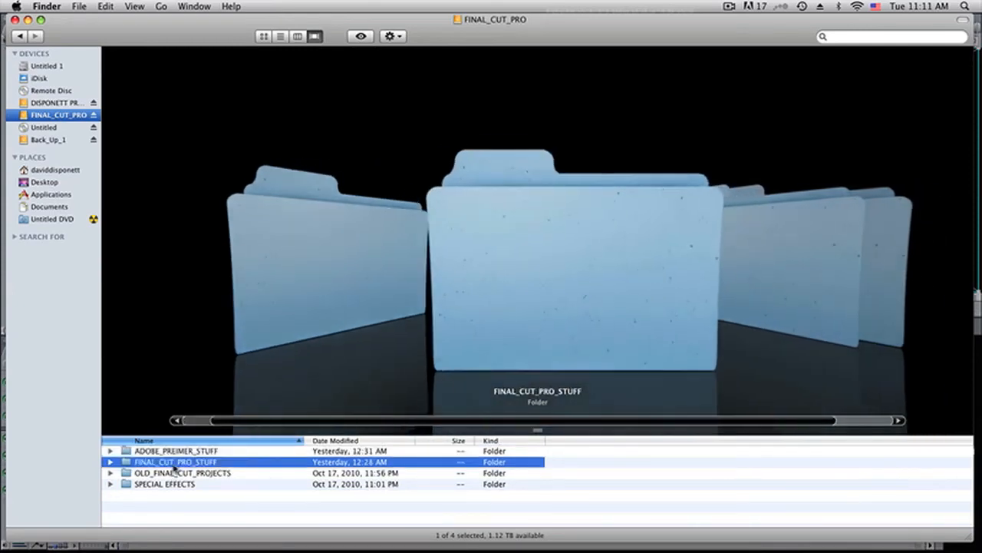
double_click(176, 462)
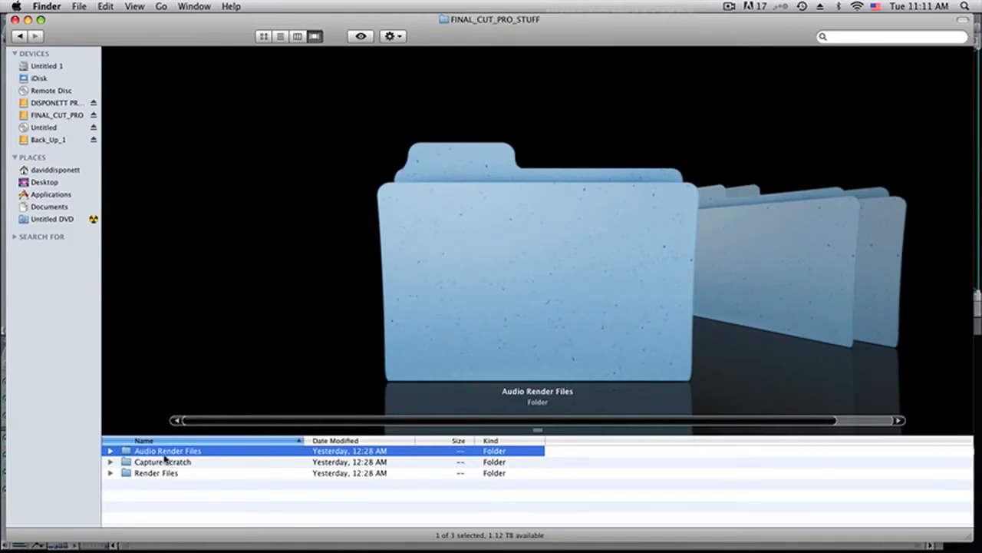
click(162, 461)
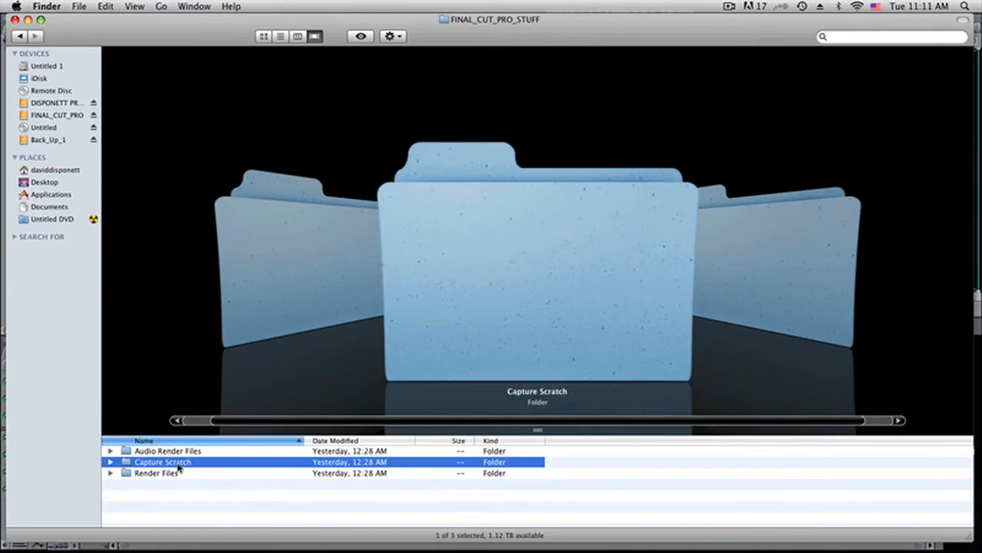
double_click(162, 462)
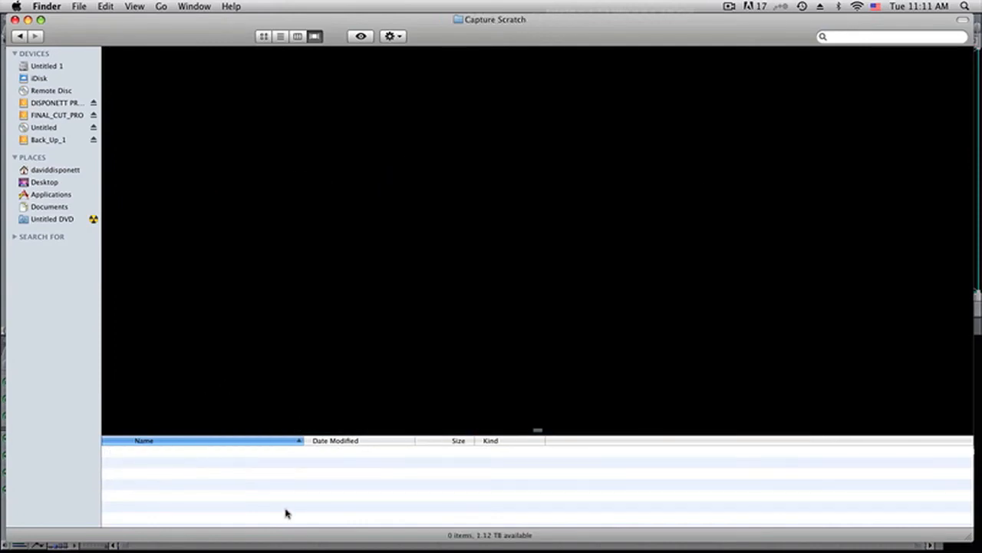
mouse_move(291, 483)
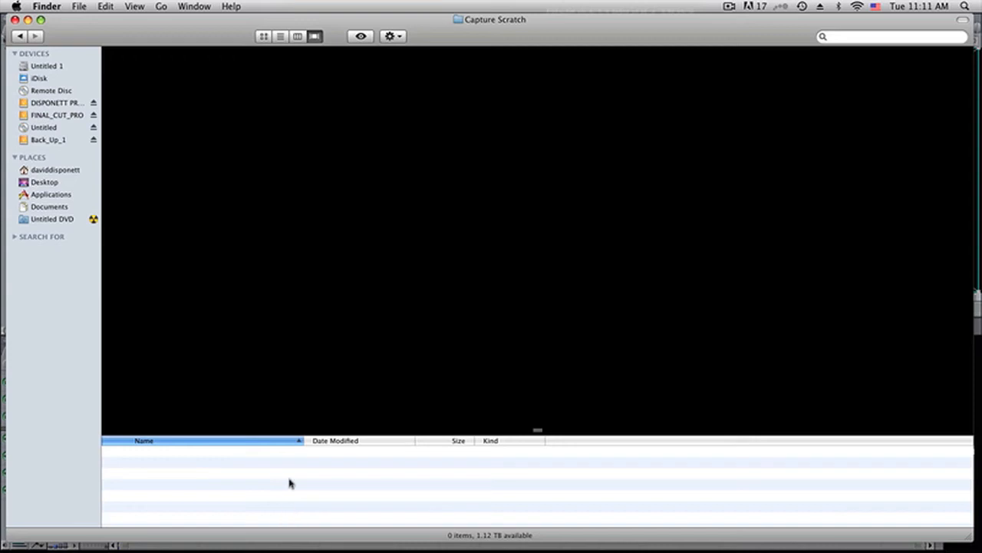
mouse_move(289, 486)
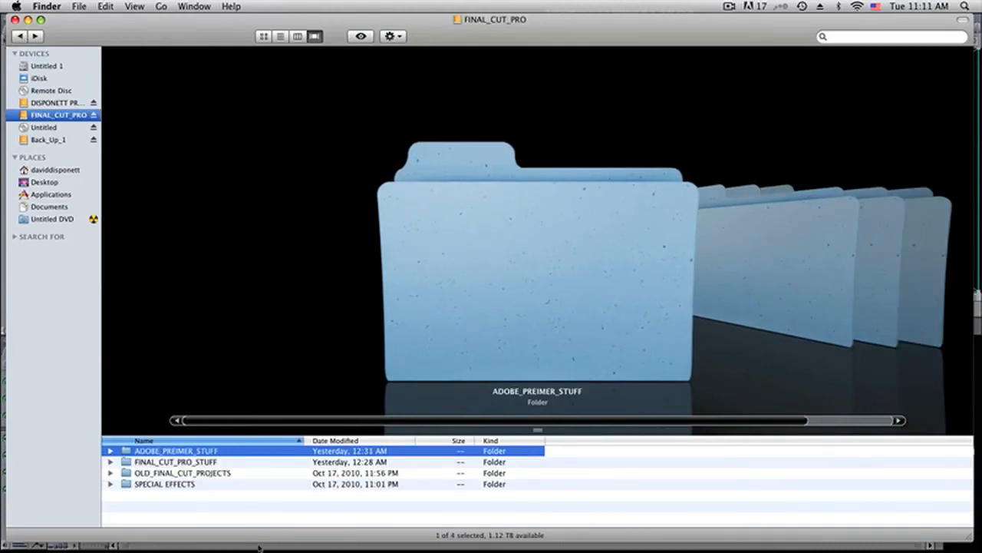
Step: Open OLD_FINAL_CUT_PROJECTS, then its A LIFE IN A DAY PROJECT folder
click(183, 472)
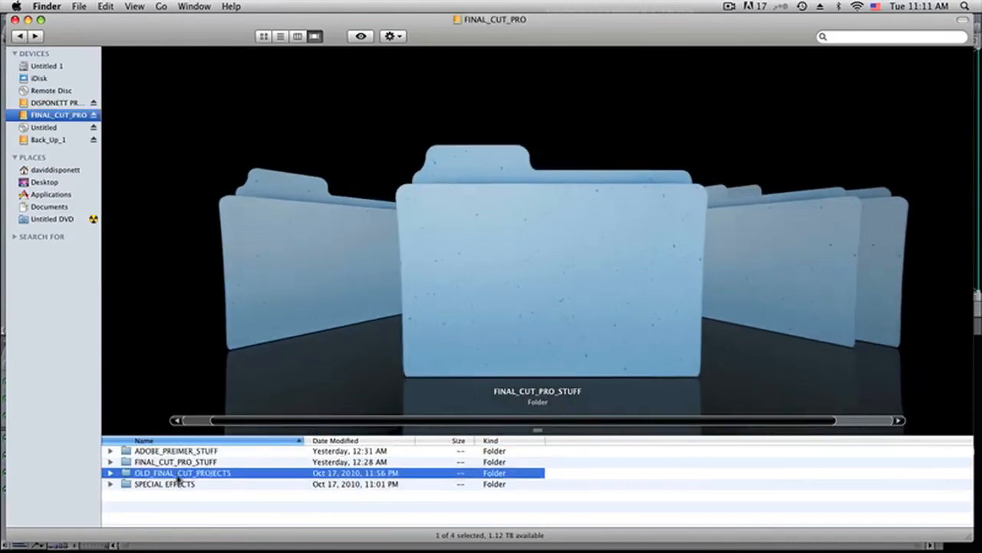
double_click(182, 472)
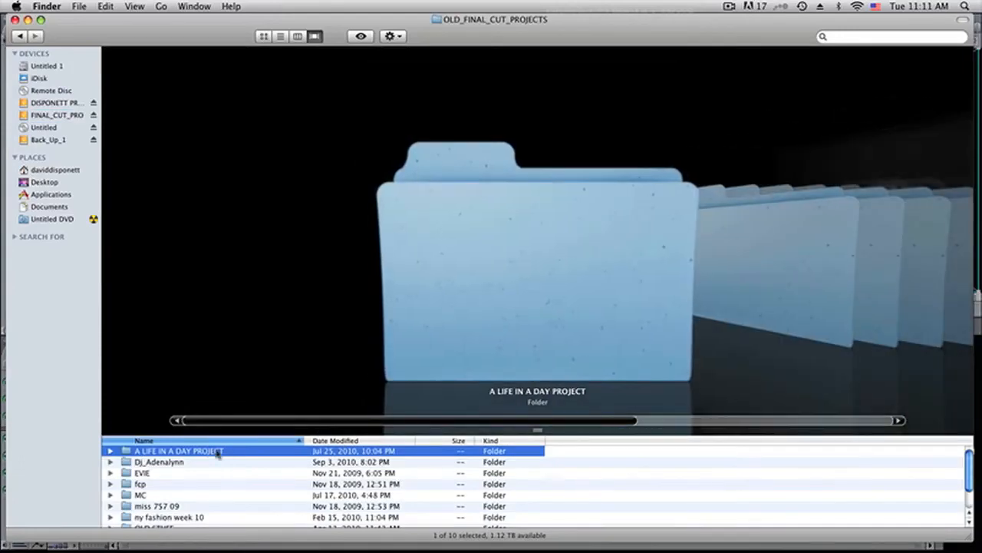
double_click(179, 450)
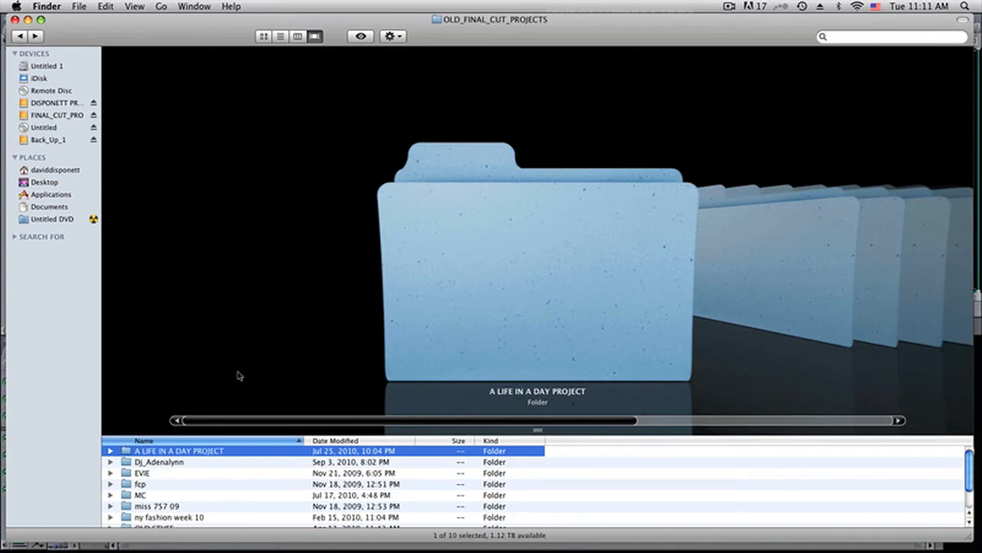
mouse_move(171, 507)
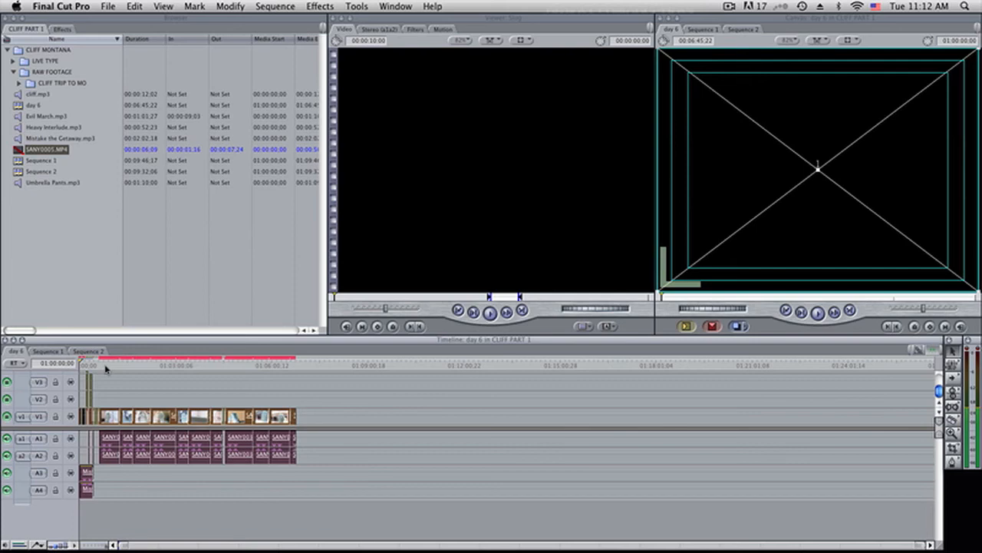
mouse_move(131, 369)
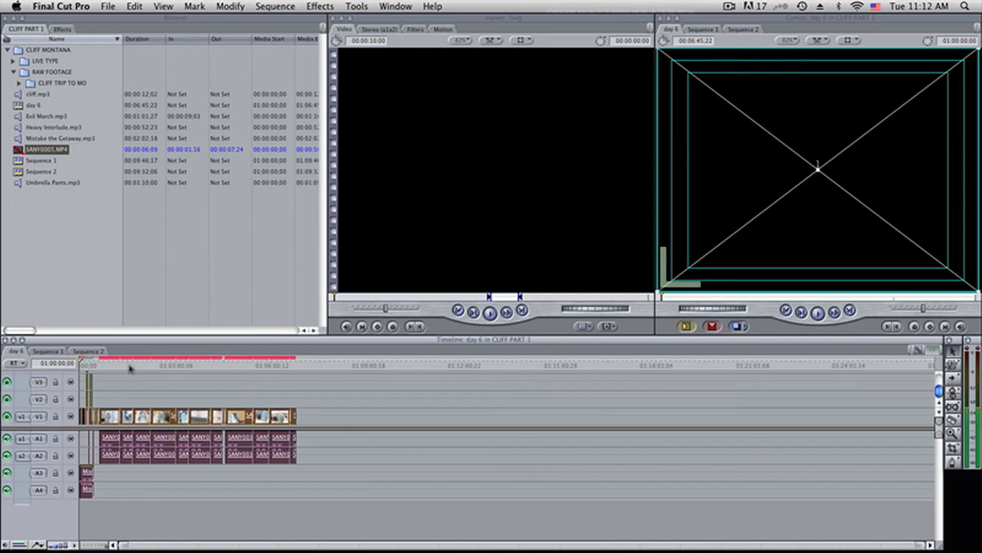
mouse_move(81, 299)
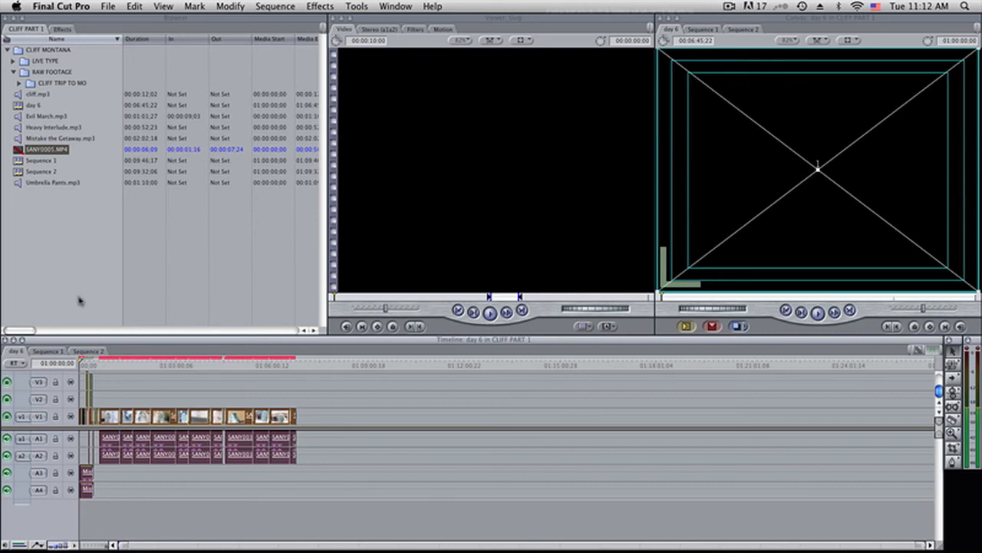
mouse_move(83, 298)
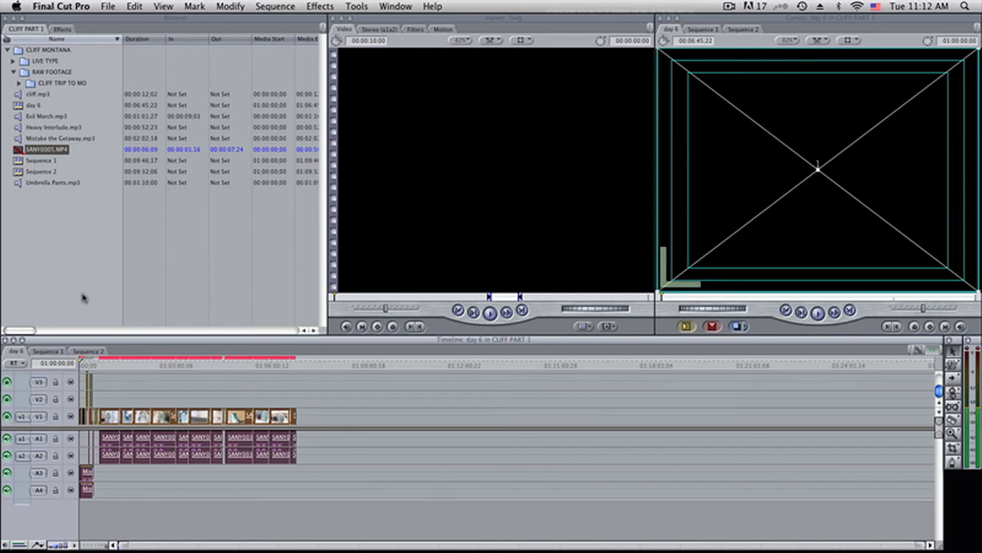